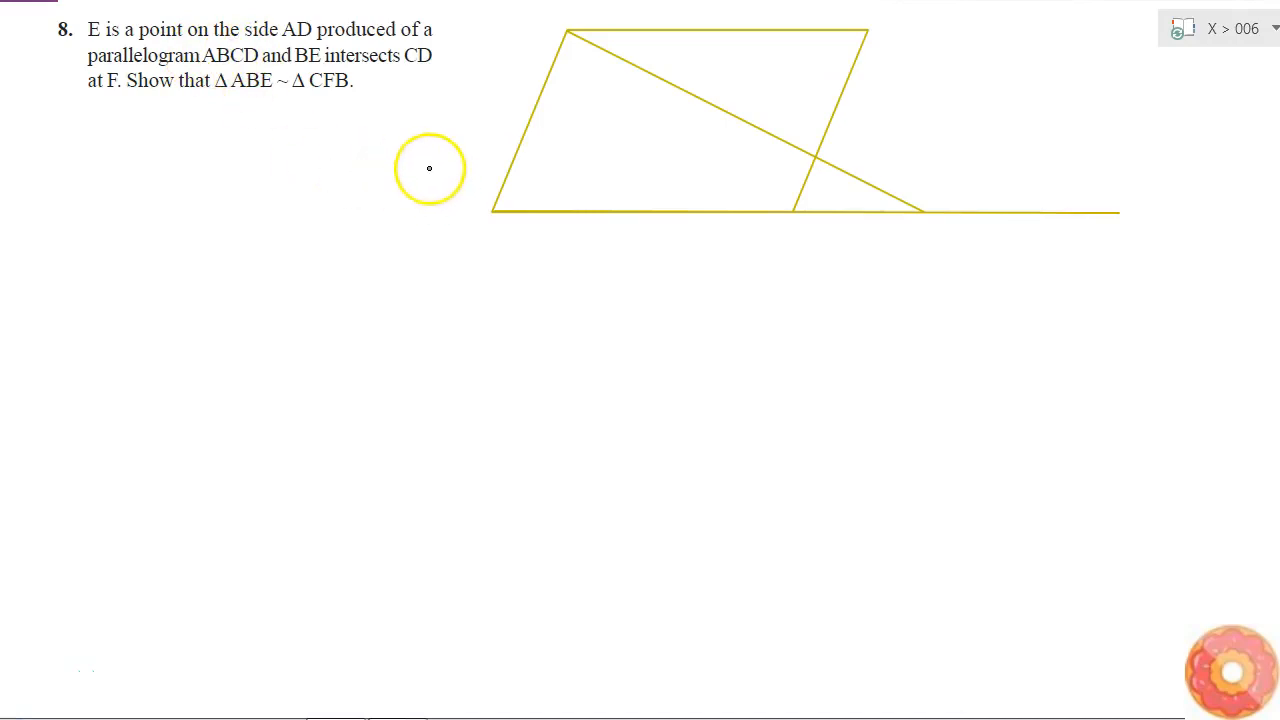
{"action": "mouse_move", "coordinate": [268, 30]}
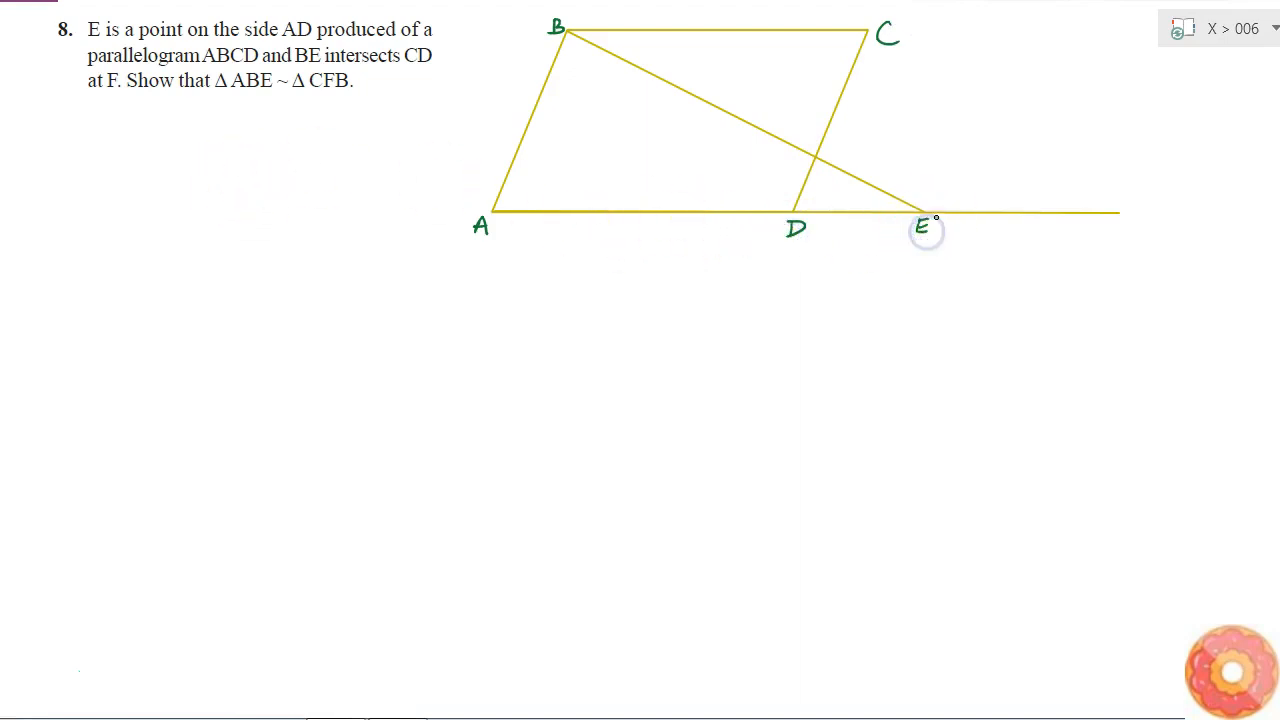
{"action": "mouse_move", "coordinate": [1232, 216]}
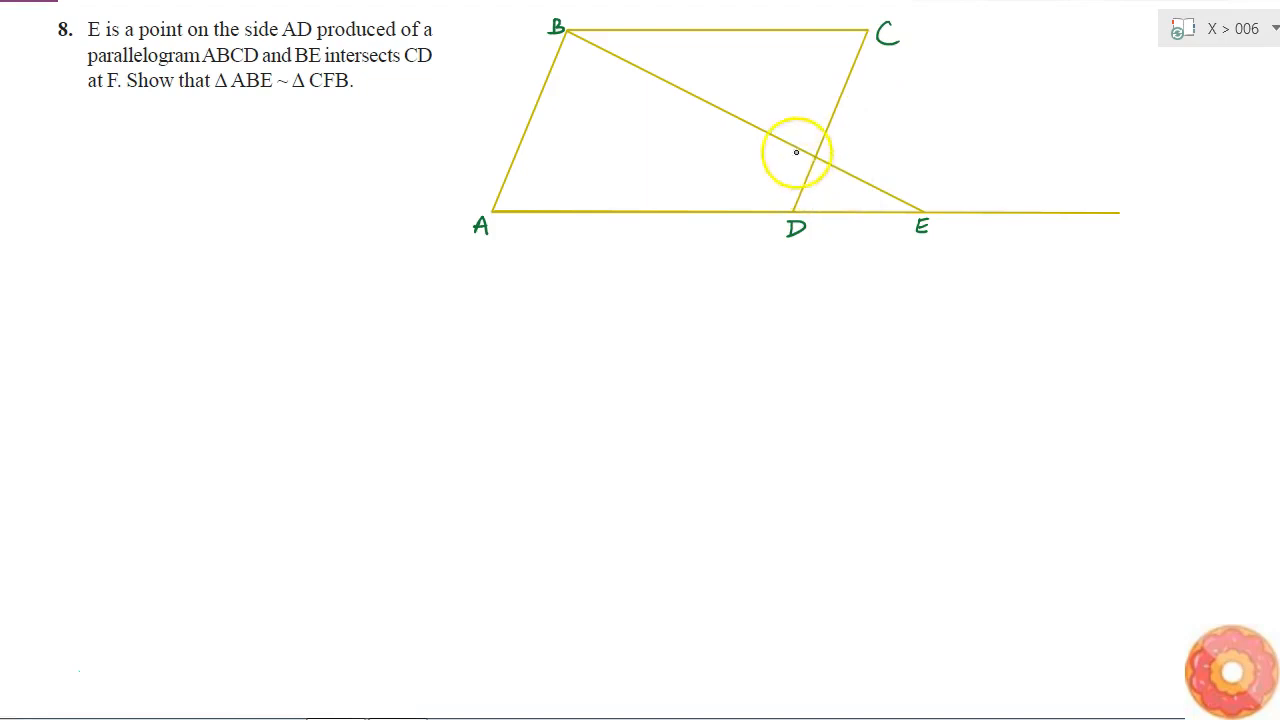
Label the intersection point F, completing the A, B, C, D, E, F labelling of the figure
{"action": "type", "text": "F"}
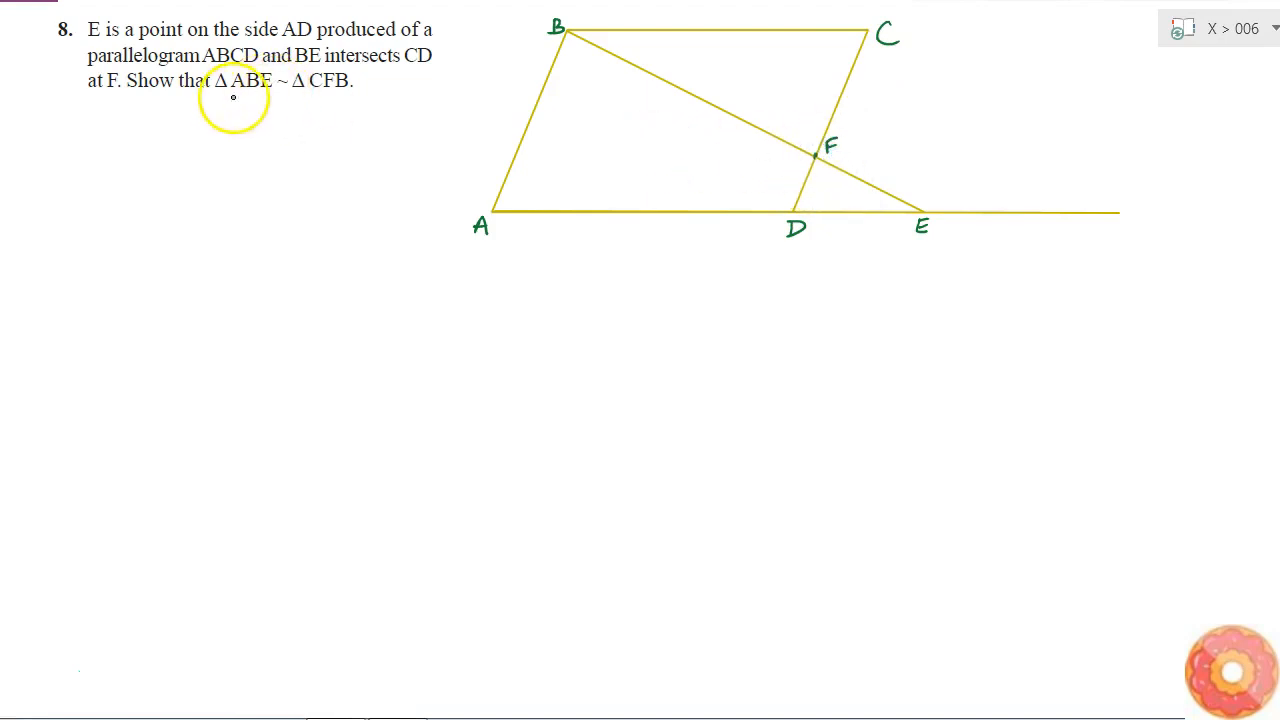
{"action": "mouse_move", "coordinate": [860, 206]}
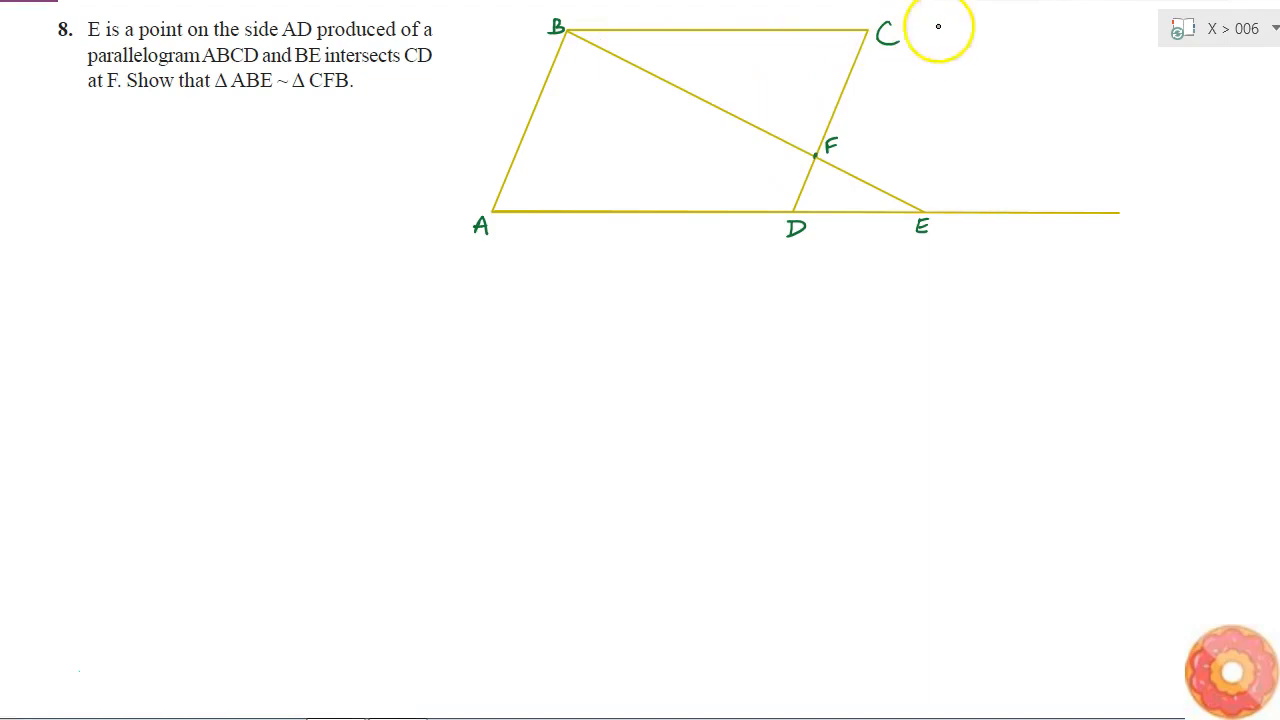
{"action": "mouse_move", "coordinate": [602, 44]}
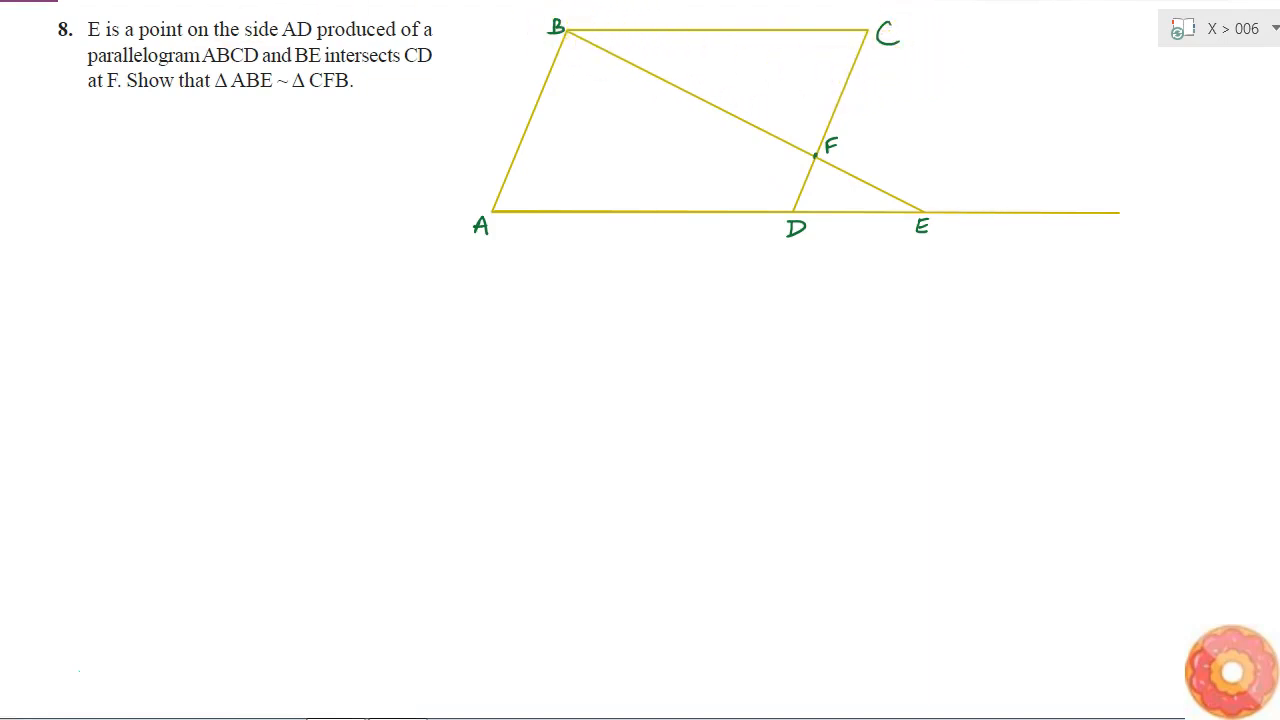
Shade triangle ABE with the green highlighter to set it apart from triangle CFB
{"action": "left_click_drag", "start_coordinate": [570, 36], "coordinate": [880, 38]}
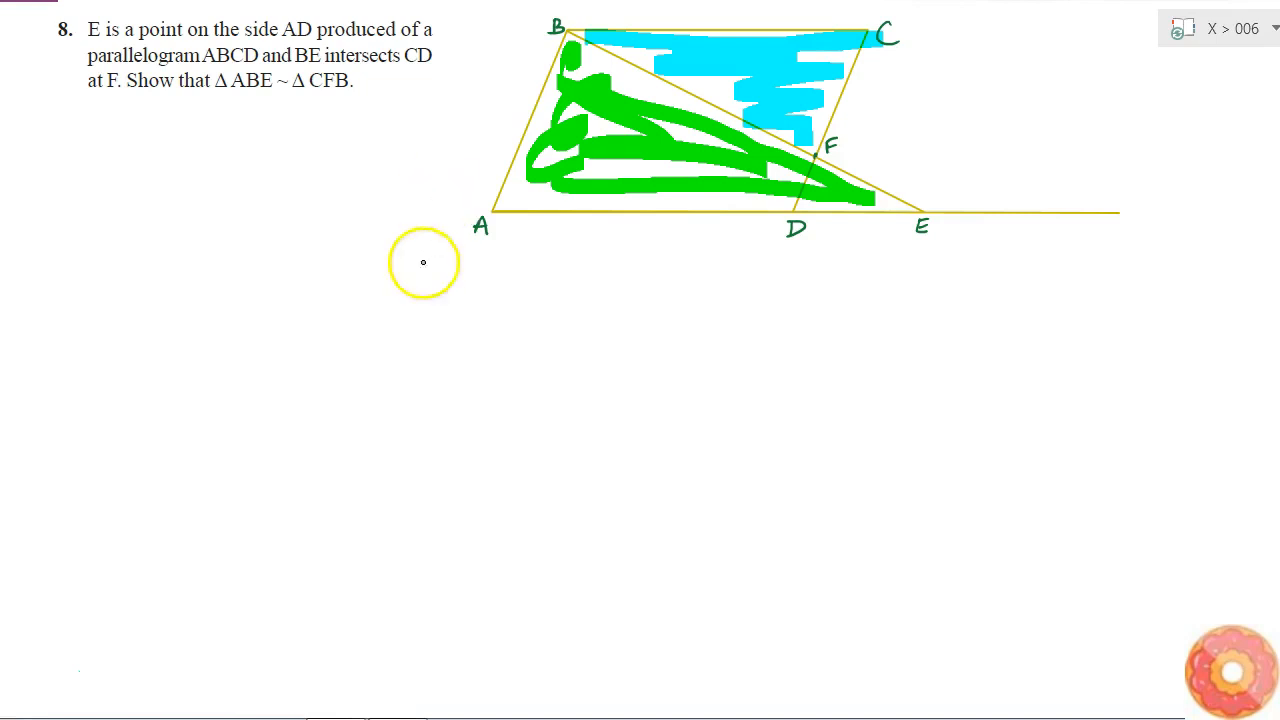
{"action": "mouse_move", "coordinate": [512, 186]}
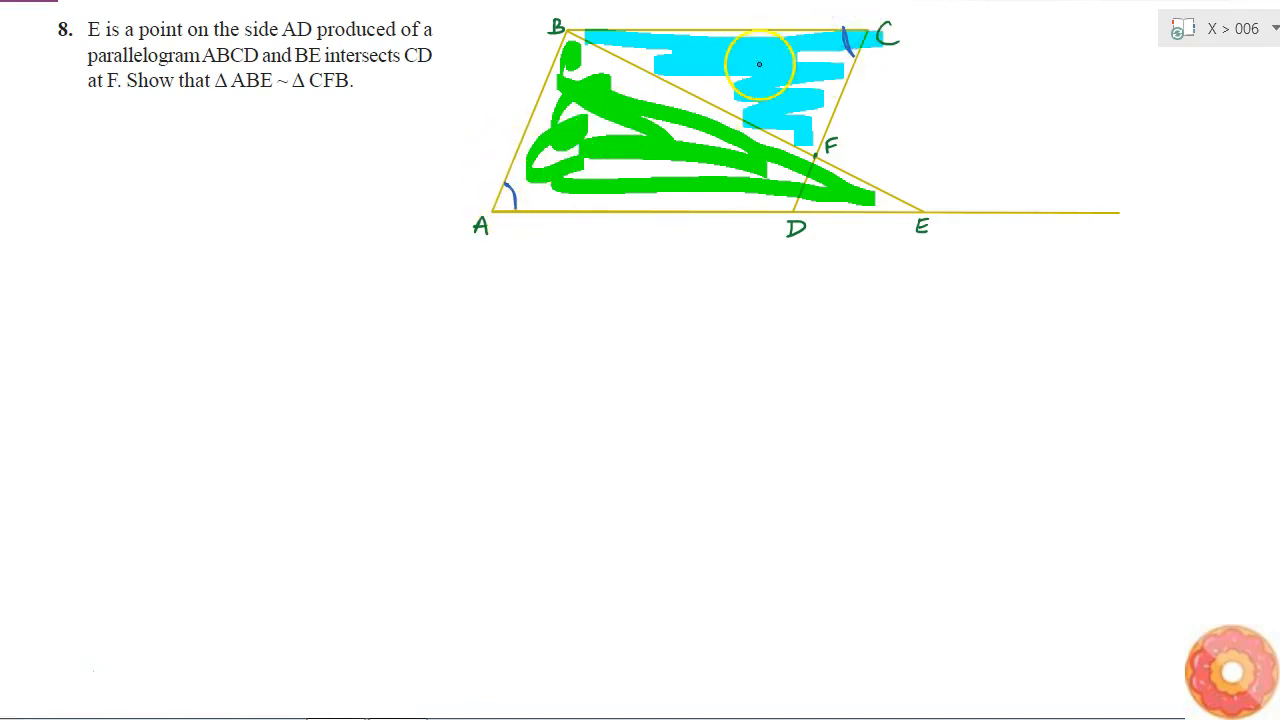
{"action": "mouse_move", "coordinate": [254, 158]}
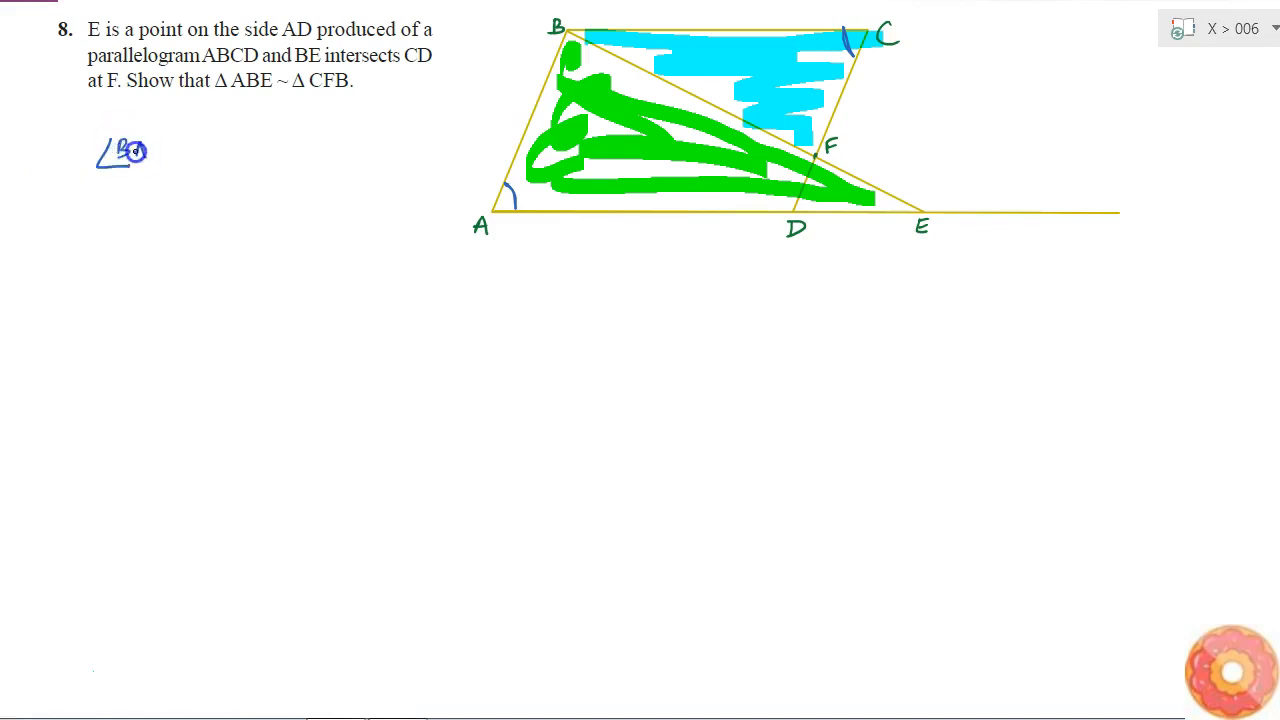
Write the first equal-angle statement ∠BAE = ∠FCB in blue under the problem
{"action": "type", "text": "∠BAE ="}
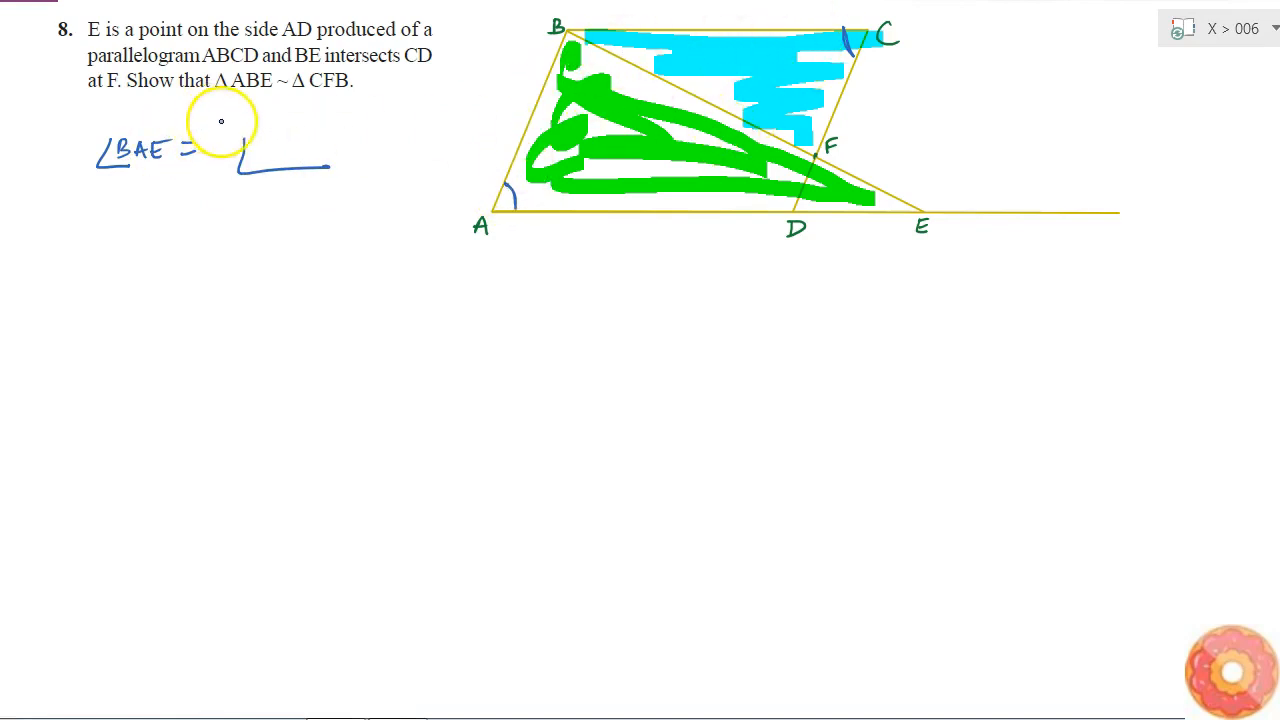
{"action": "type", "text": "∠FC"}
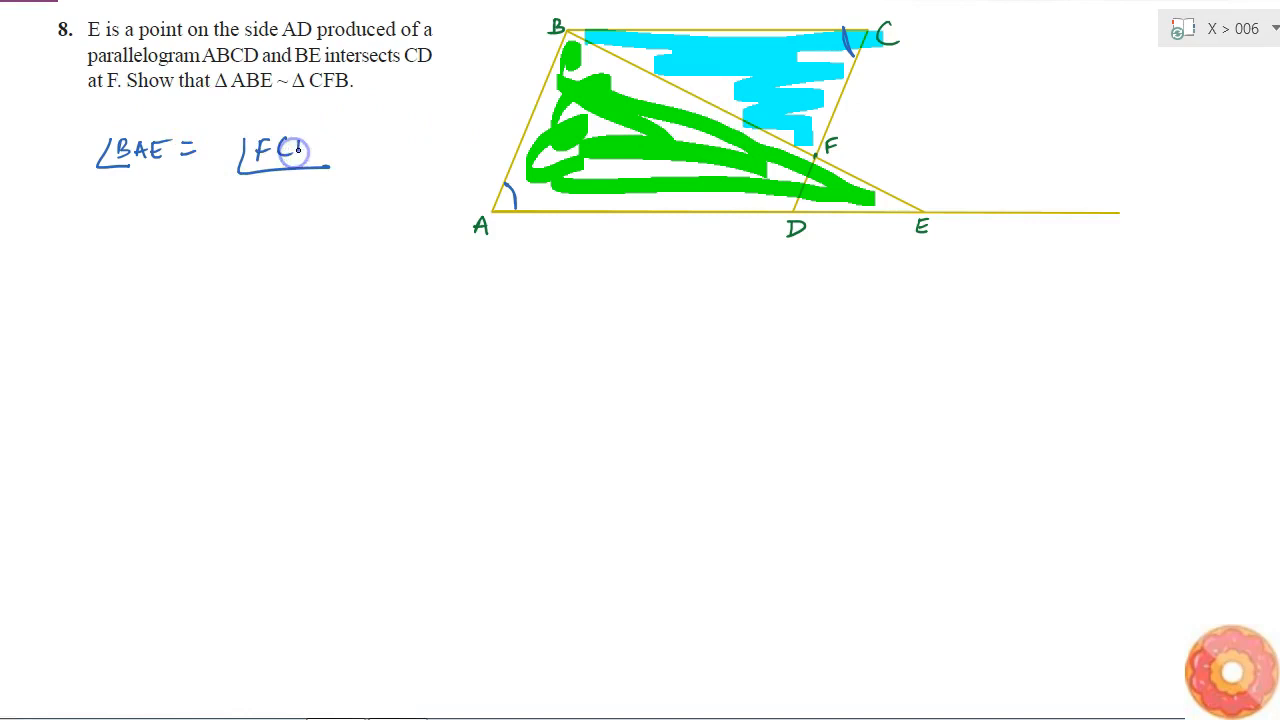
{"action": "type", "text": "CB"}
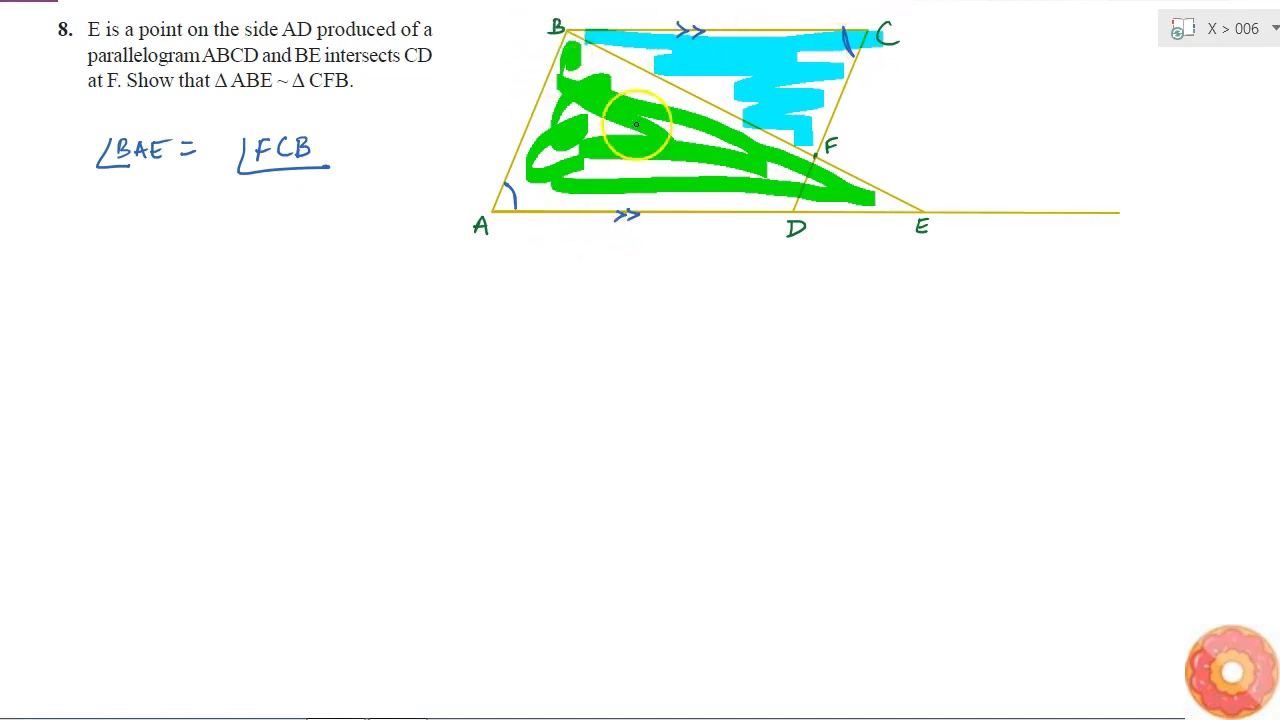
{"action": "mouse_move", "coordinate": [926, 188]}
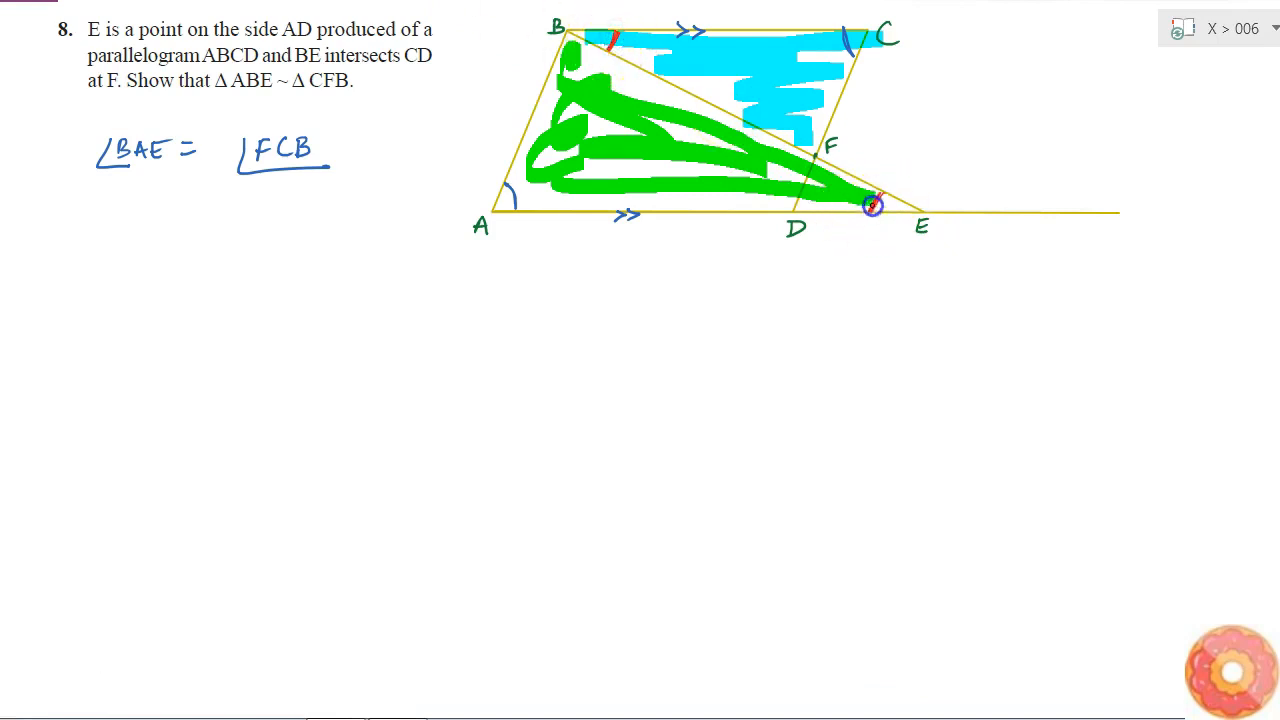
Mark the angle at B between BC and BE with a red arc as an alternate angle
{"action": "left_click", "coordinate": [872, 208]}
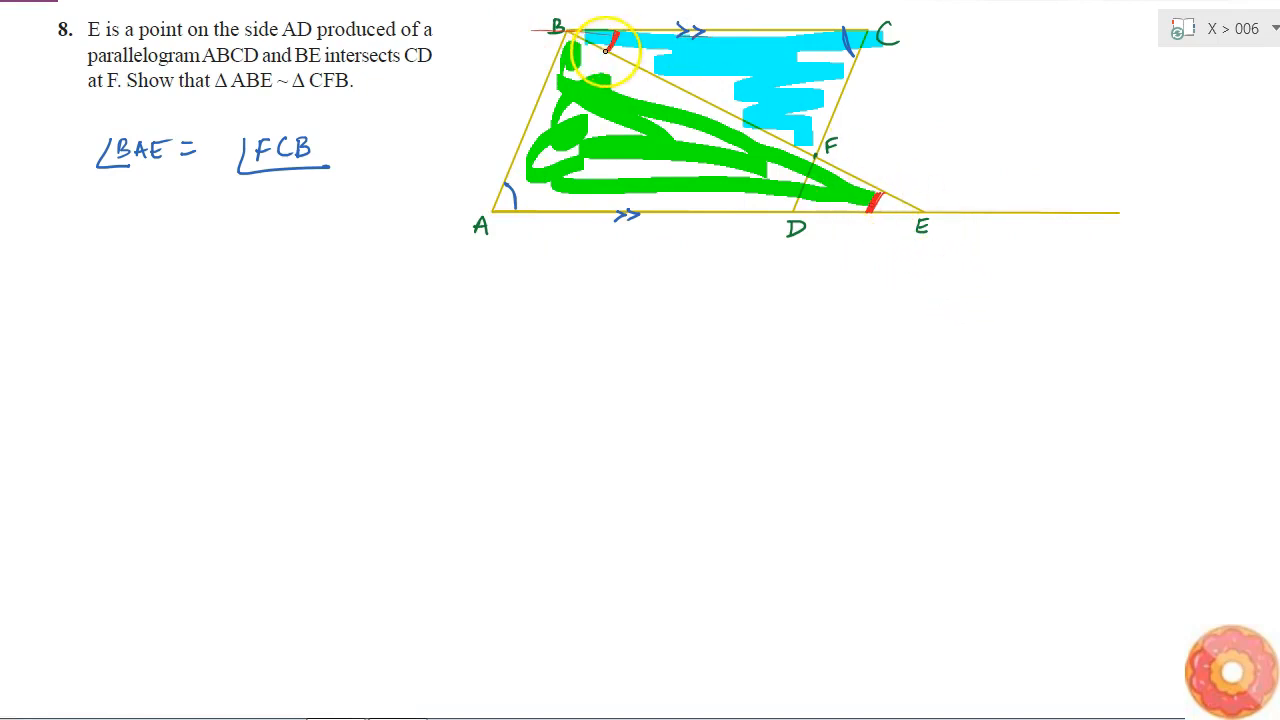
{"action": "mouse_move", "coordinate": [132, 214]}
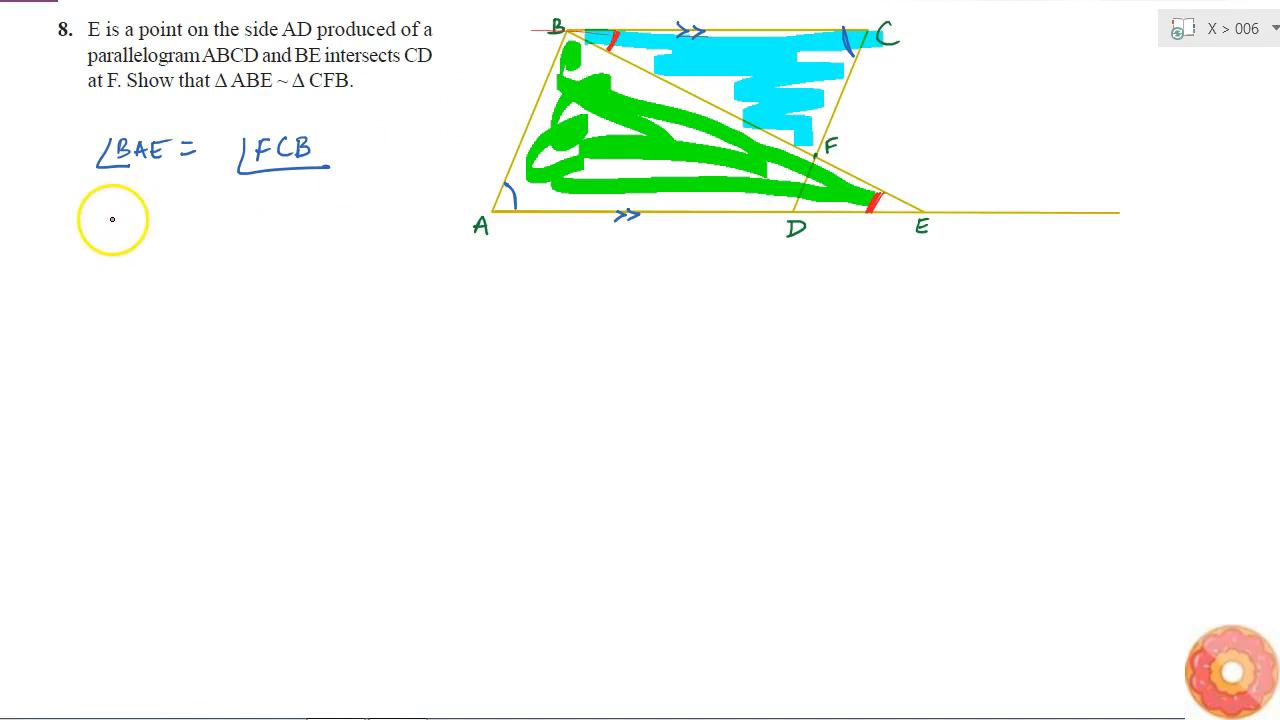
Write the second equality ∠AEB = ∠CBF in red beneath the first statement
{"action": "left_click_drag", "start_coordinate": [96, 236], "coordinate": [140, 210]}
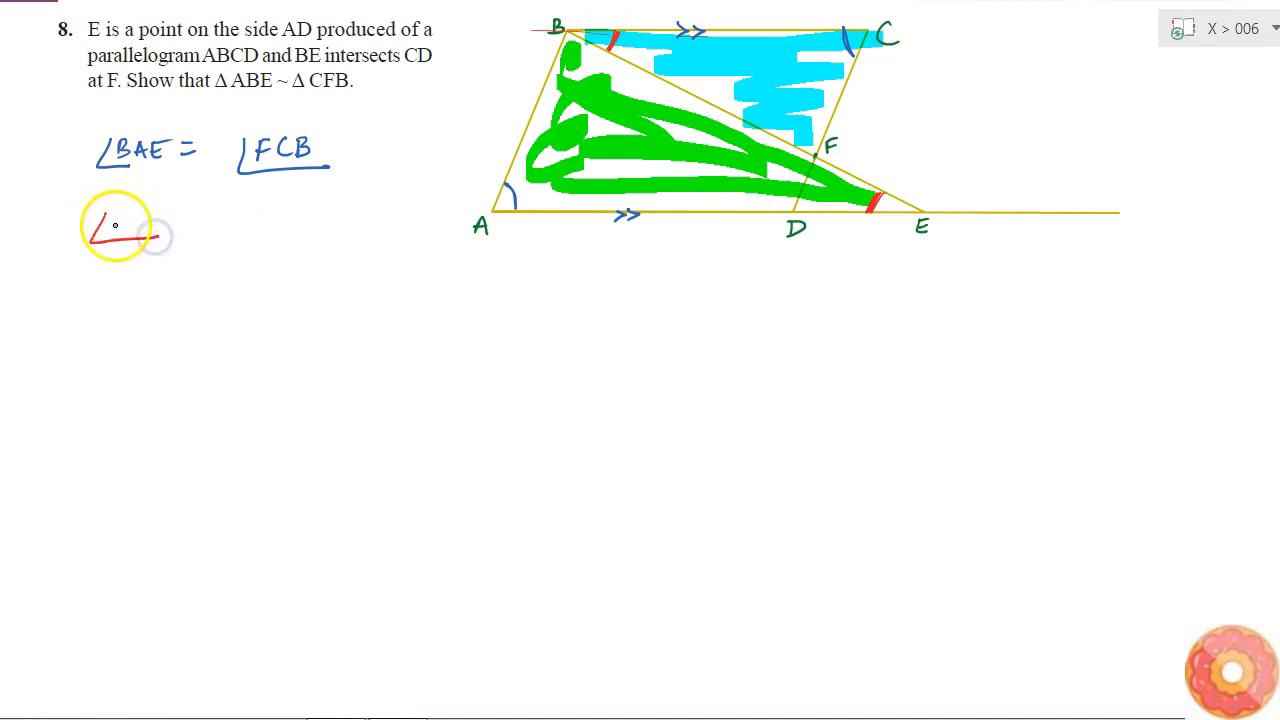
{"action": "type", "text": "F"}
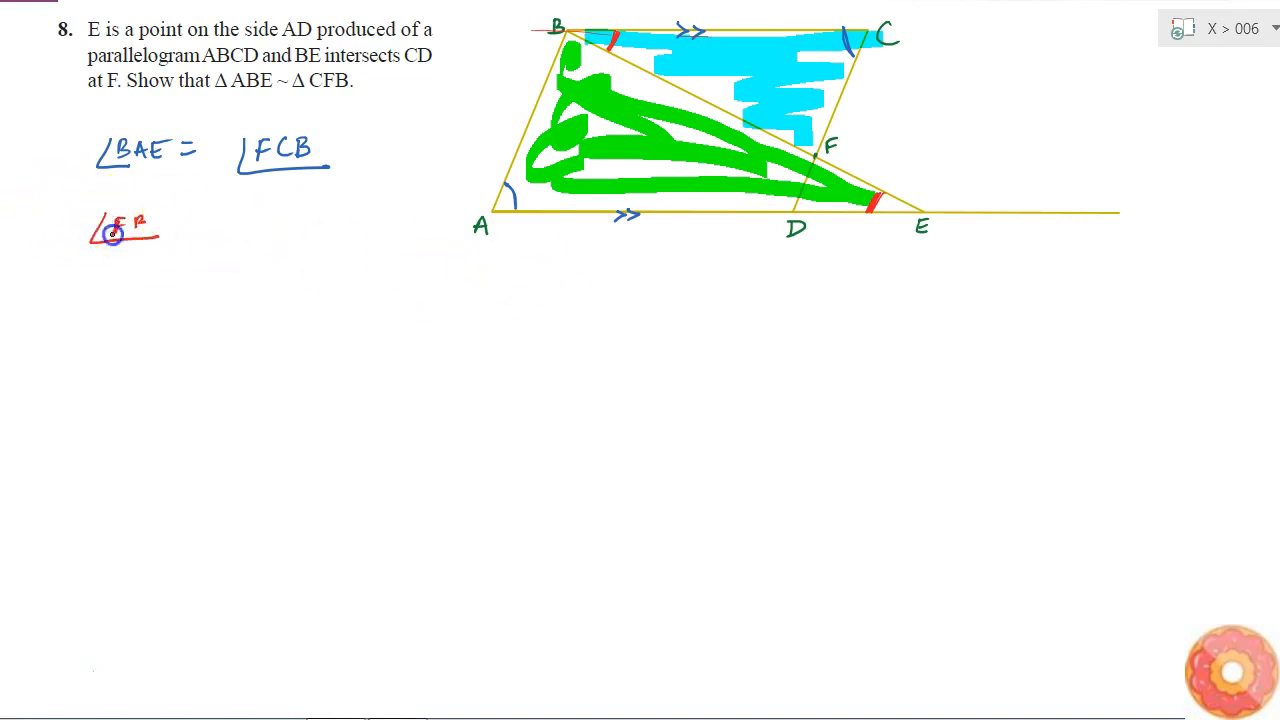
{"action": "type", "text": "AEB = ∠CB"}
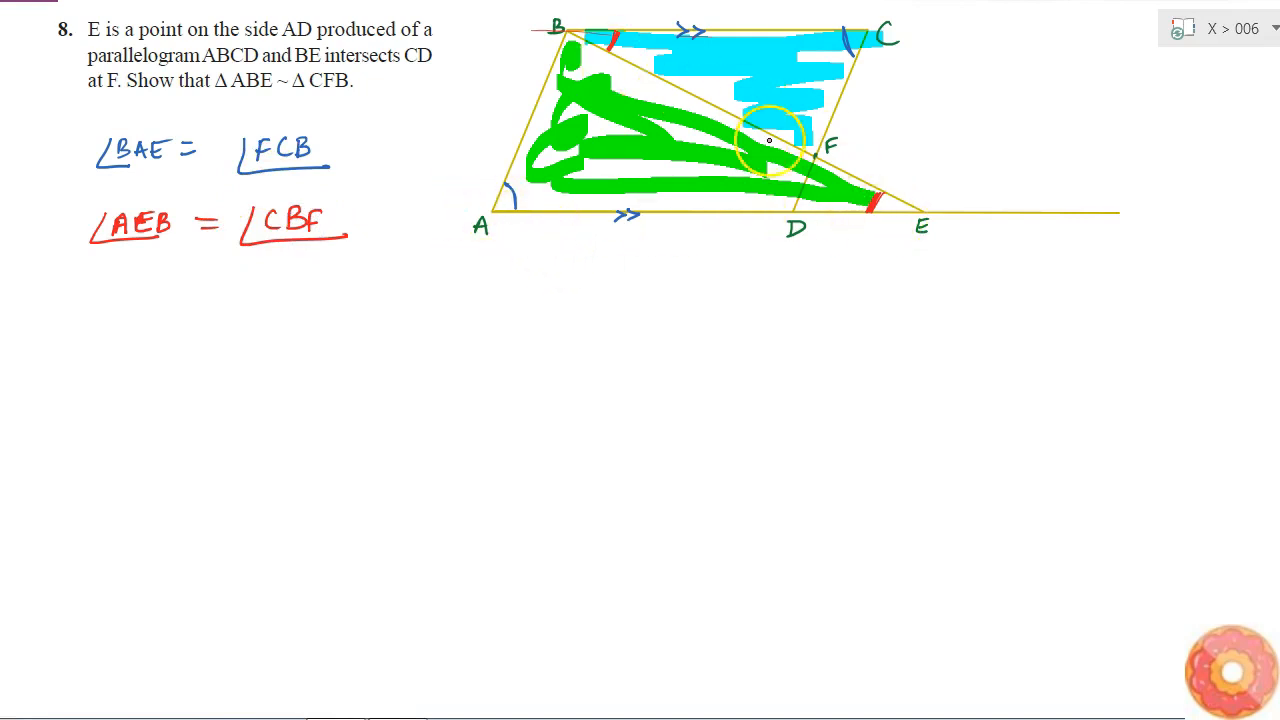
{"action": "mouse_move", "coordinate": [592, 36]}
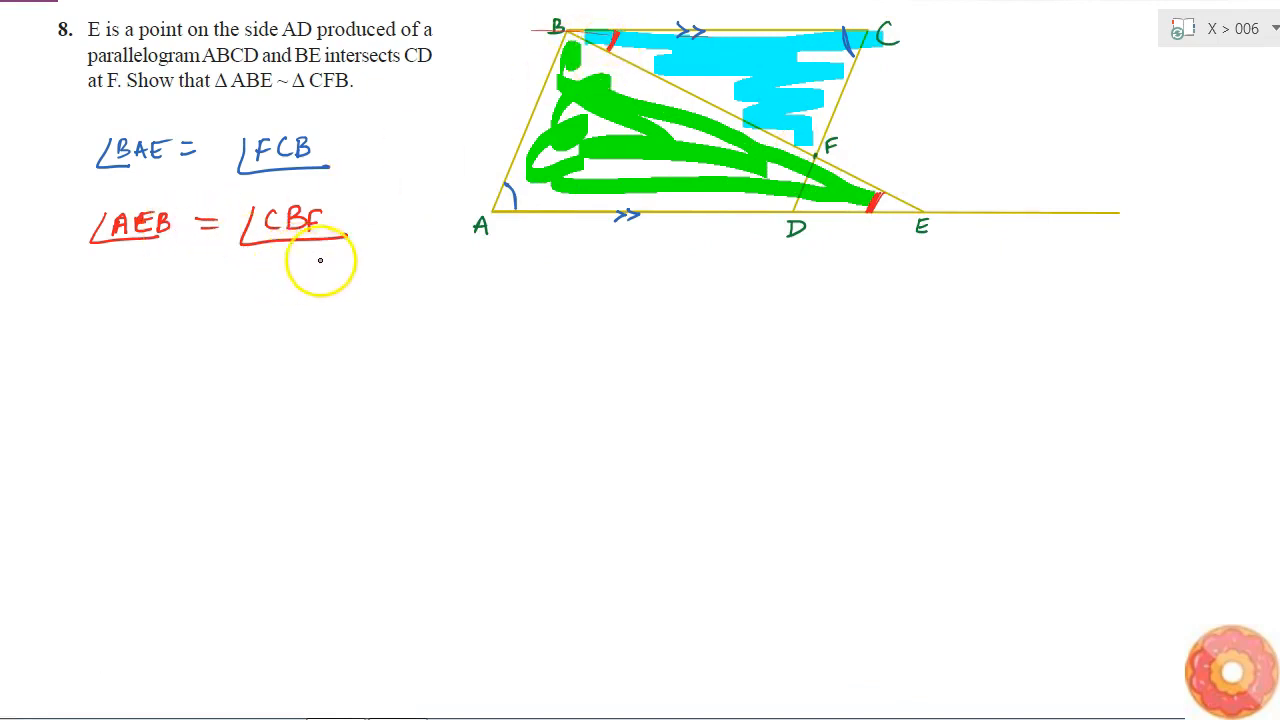
Write 'In ΔABE, ΔCFB', 'AA similarity' and begin the conclusion 'ΔABE ~'
{"action": "left_click", "coordinate": [150, 296]}
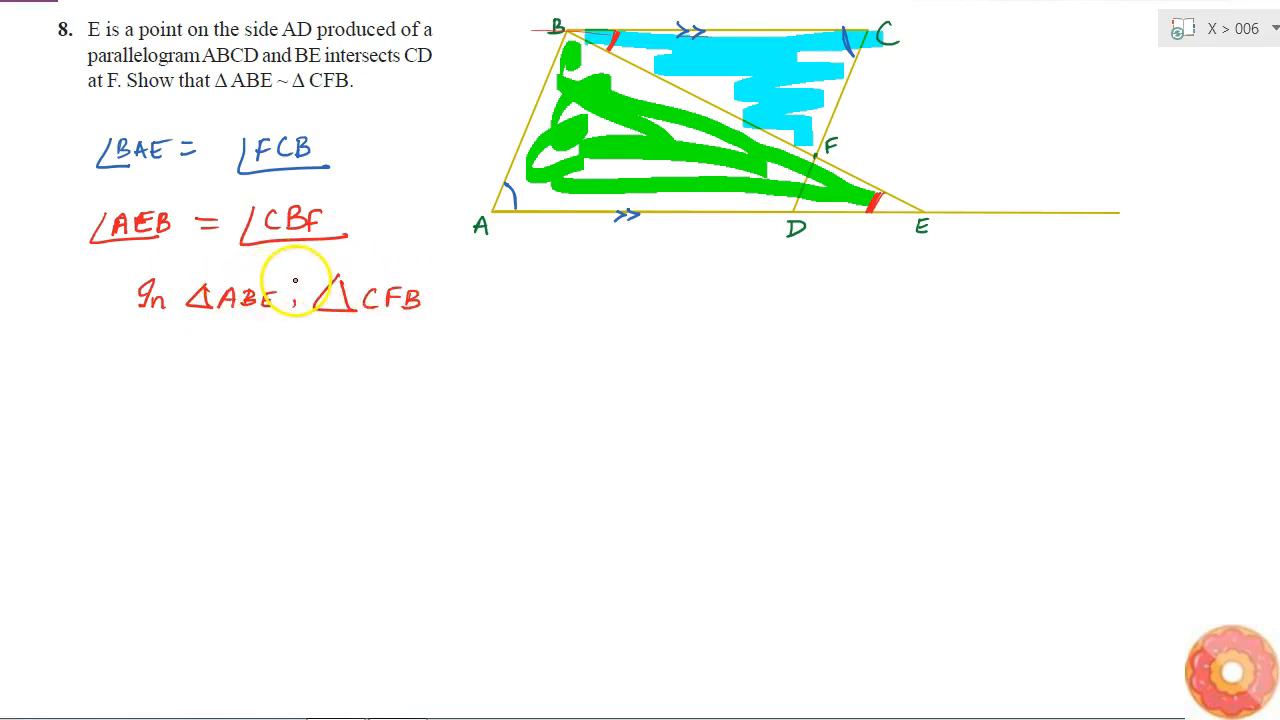
{"action": "mouse_move", "coordinate": [452, 276]}
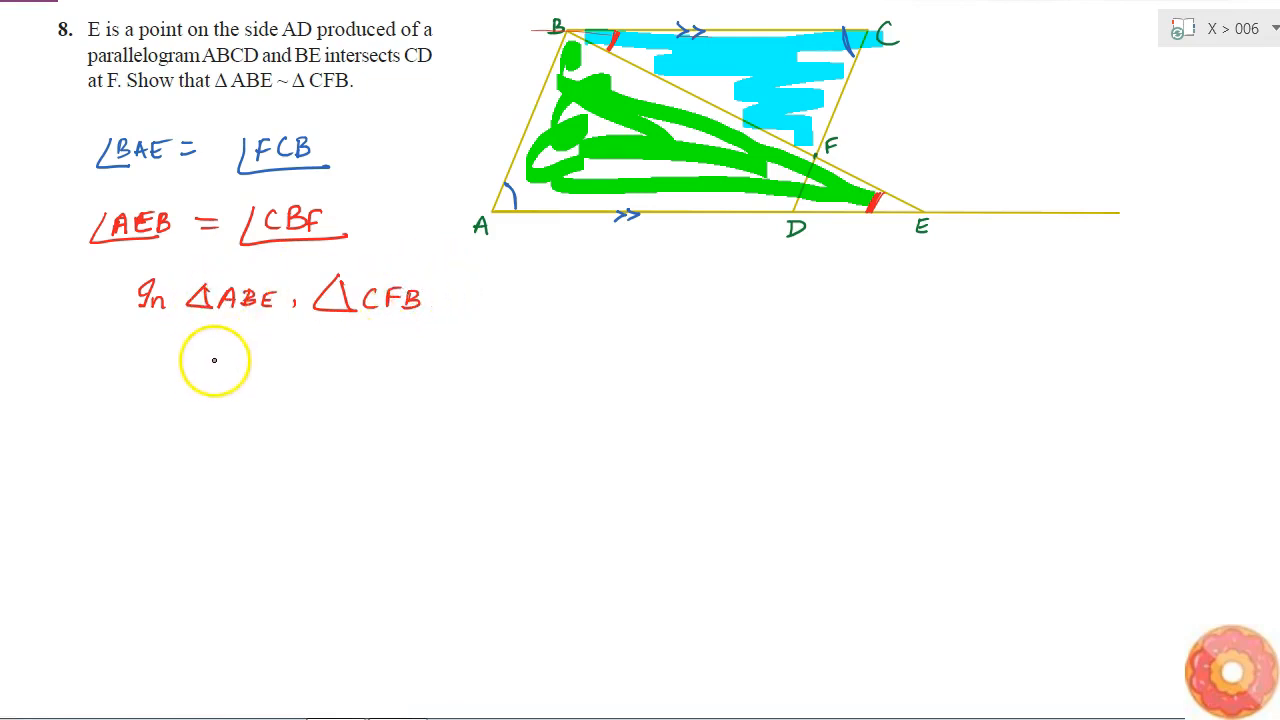
{"action": "type", "text": "AA similarity"}
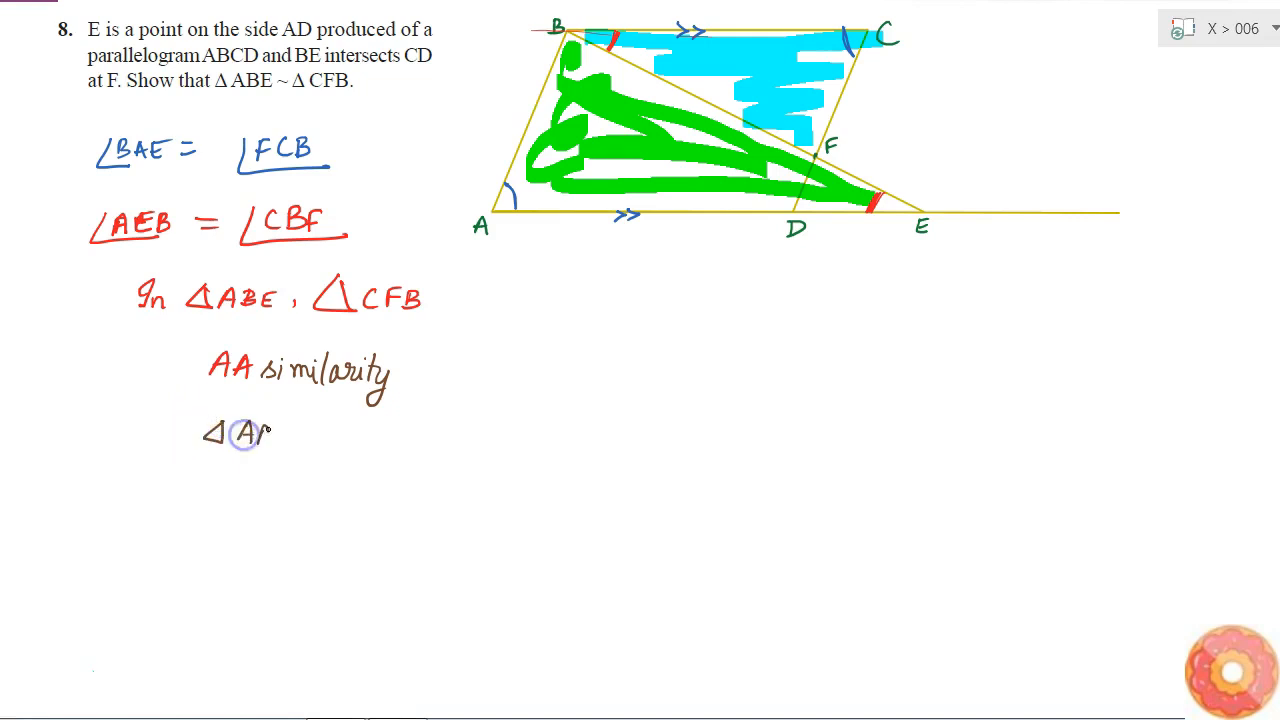
{"action": "type", "text": "ABE ~"}
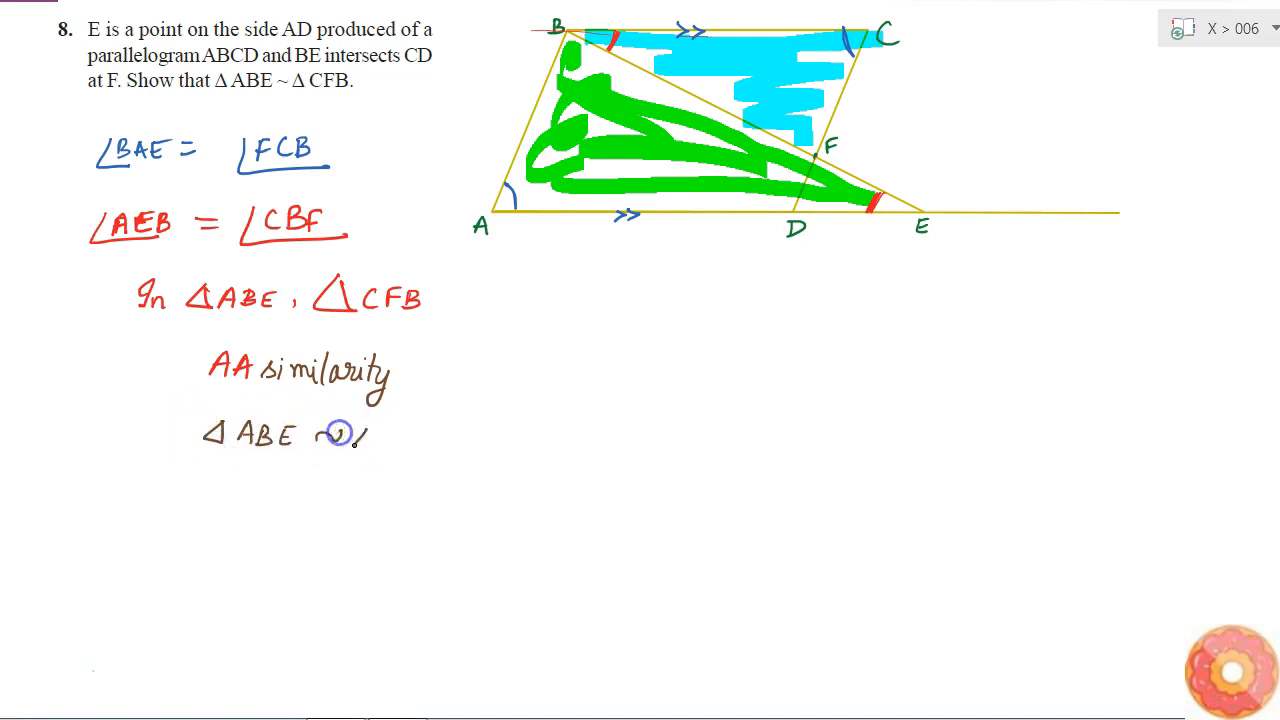